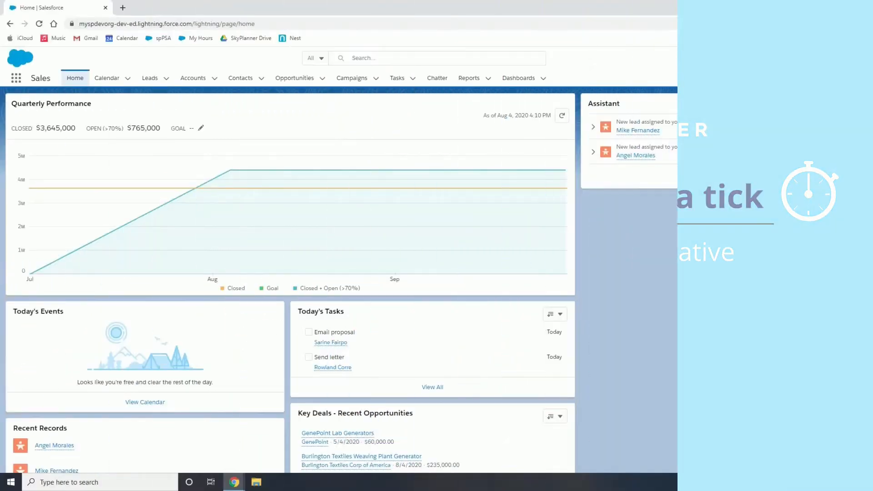
- Bring up the Salesforce Inspector popup from its side tab on the home page
left_click(861, 109)
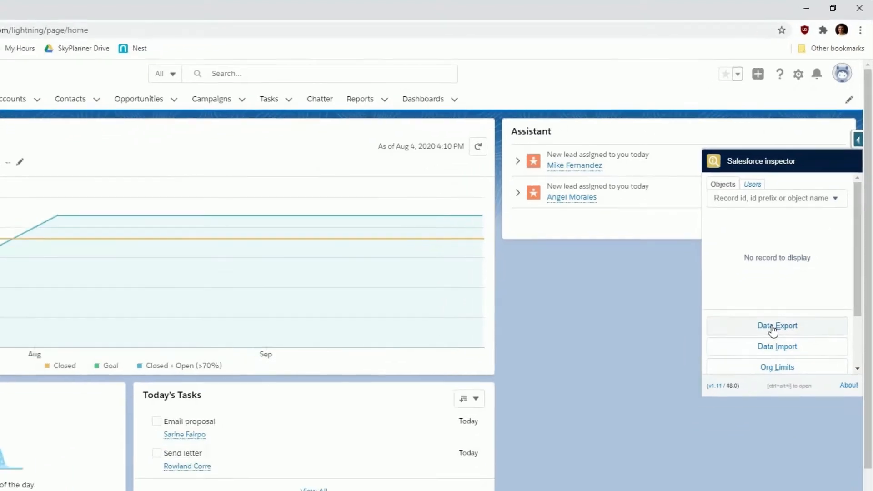
- Run a Data Export SOQL query for Id, Name, StageName of opportunities with CloseDate 2020-05-04, returning 11 records
left_click(777, 326)
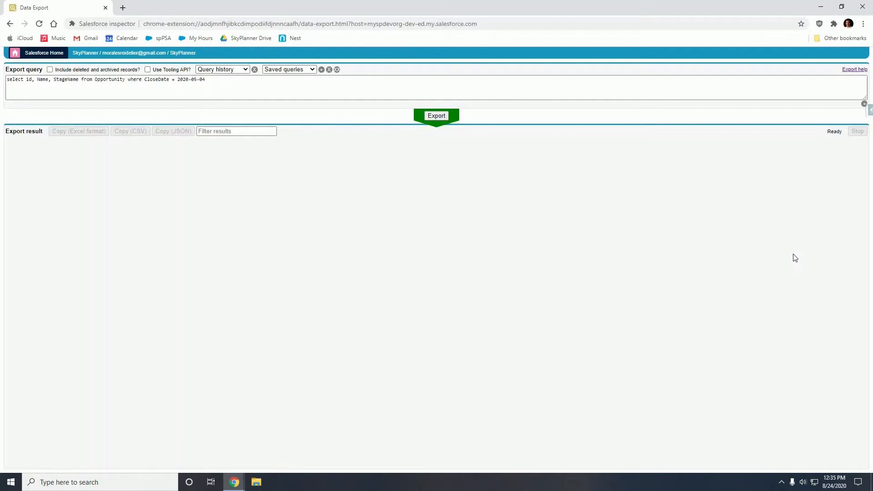
left_click(436, 116)
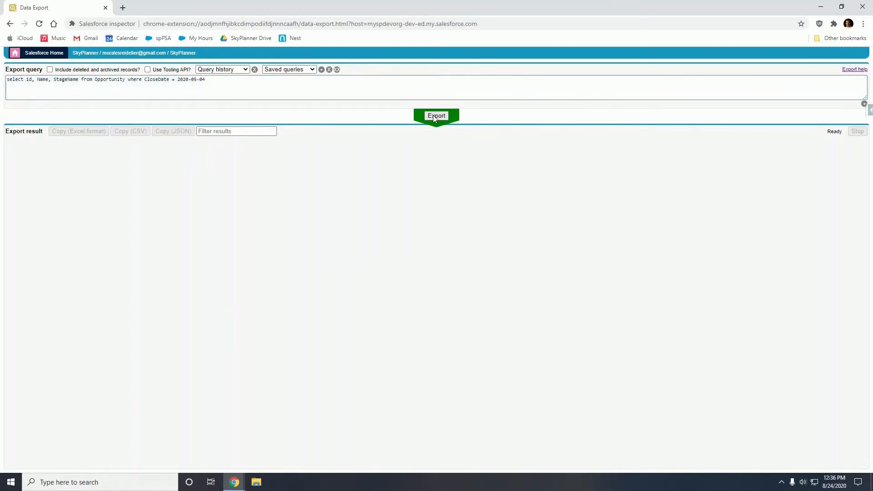
left_click(436, 116)
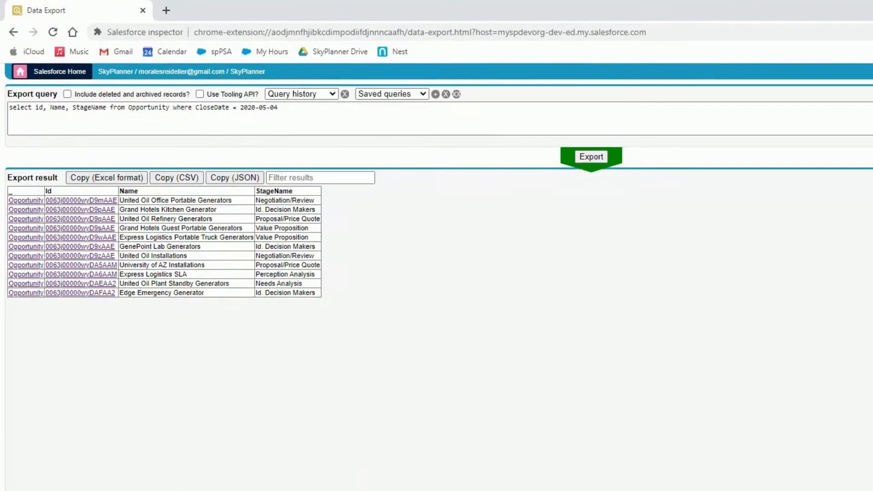
type("exce")
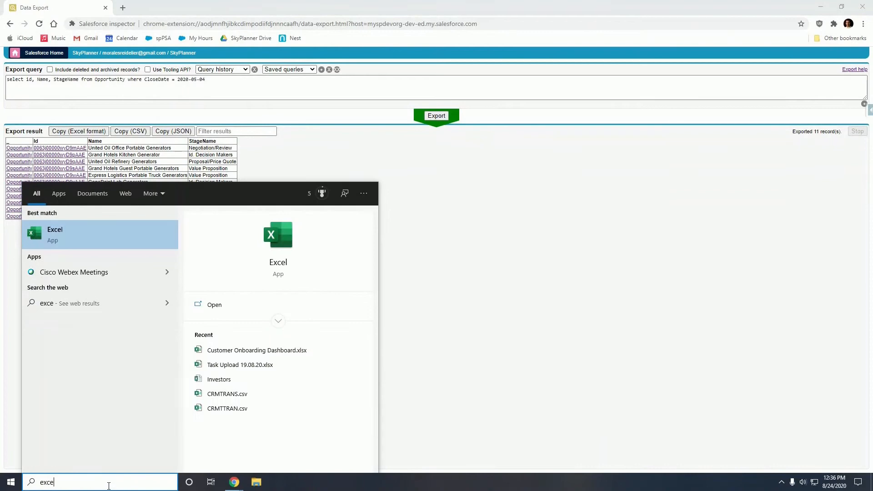
- Launch Excel from Windows search and start a new blank workbook
left_click(55, 234)
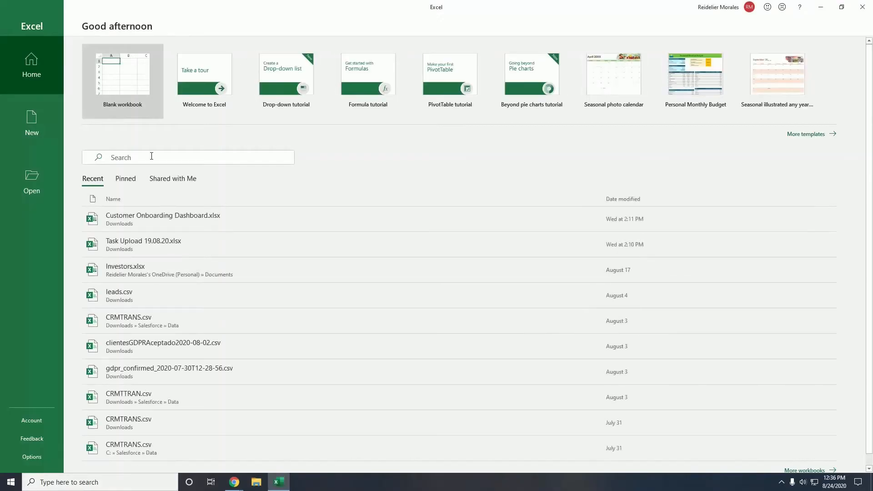
left_click(123, 75)
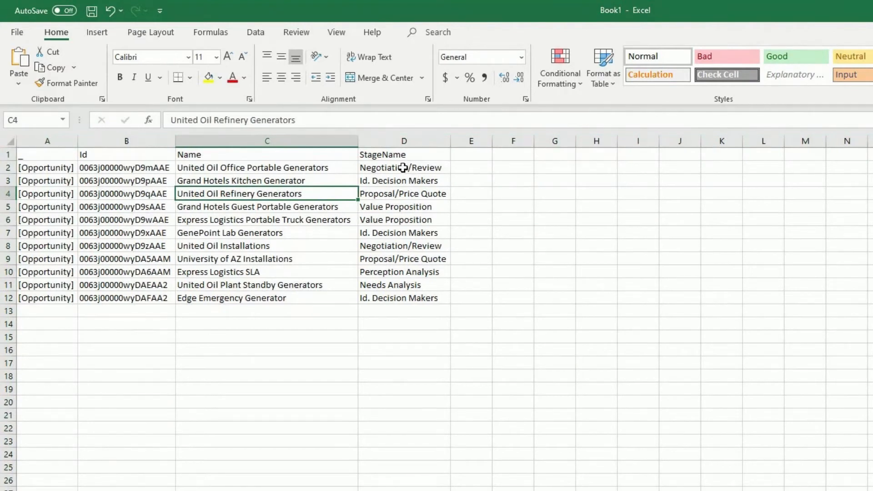
mouse_move(388, 168)
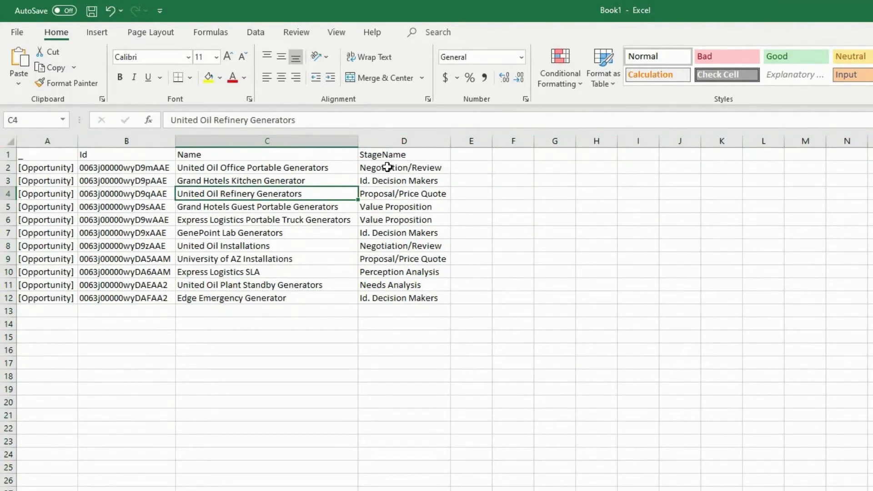
- Fill all 11 StageName cells with Closed Lost, copy the table and return to the browser
type("Closed Lost")
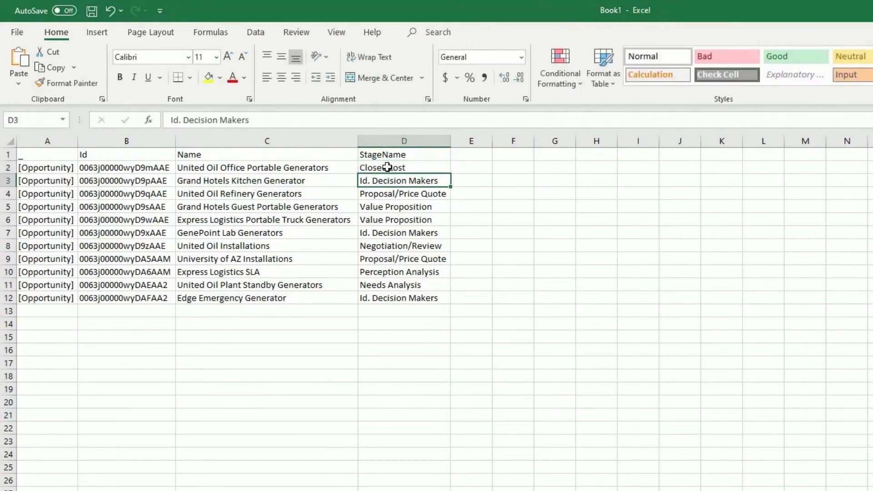
left_click(404, 167)
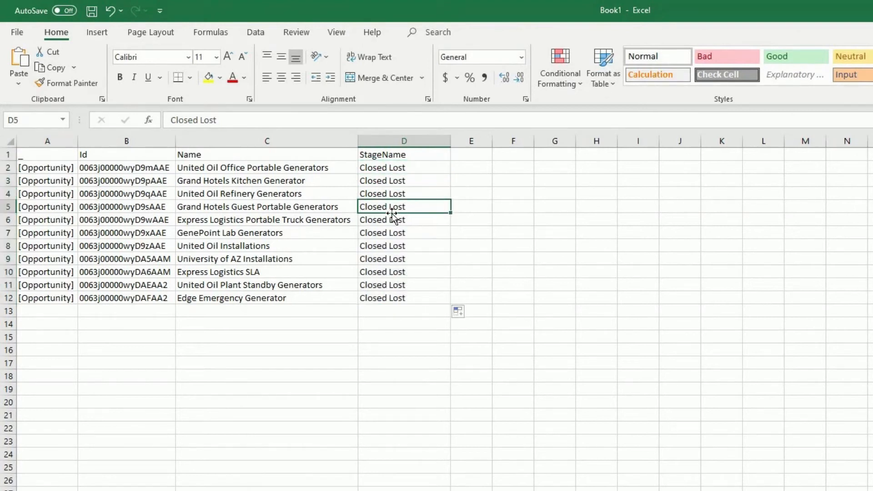
mouse_move(384, 245)
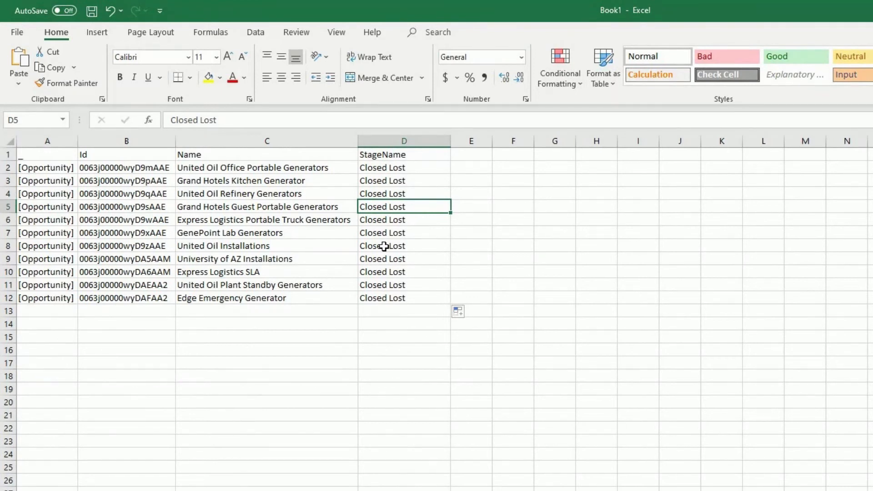
key("ctrl+c")
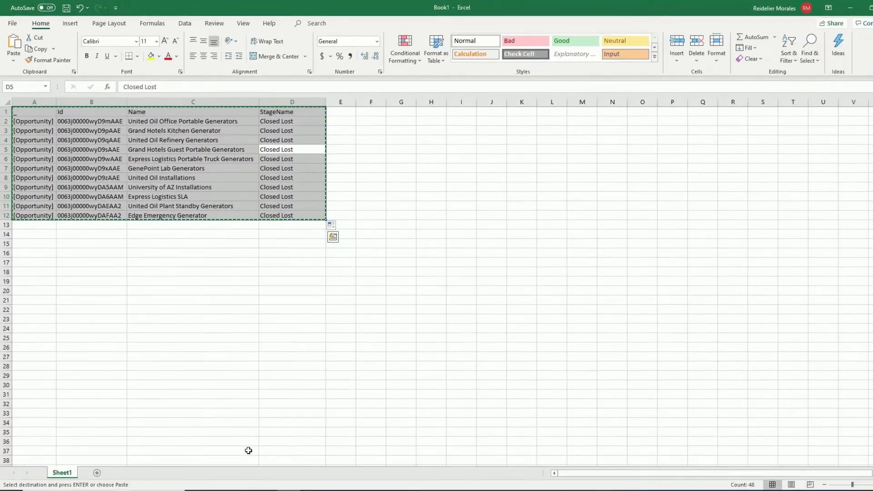
left_click(233, 482)
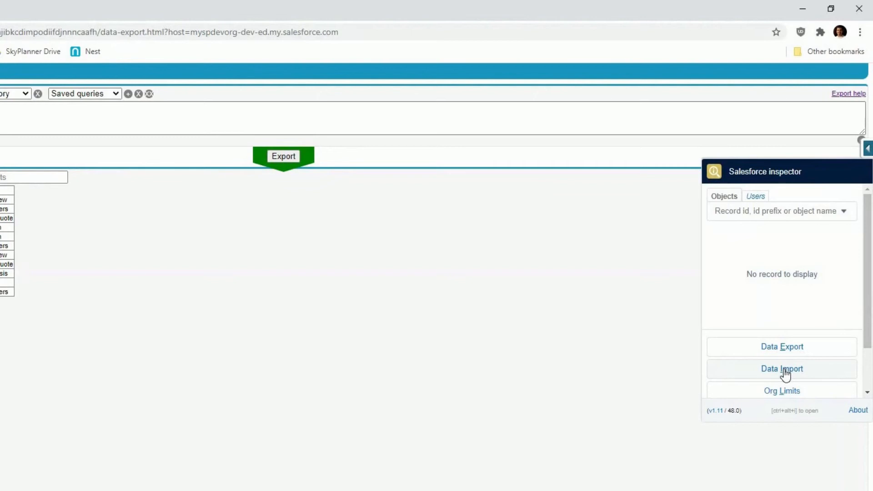
- Set Data Import to Update on Opportunity and paste the 11 edited rows into the Data box
left_click(781, 369)
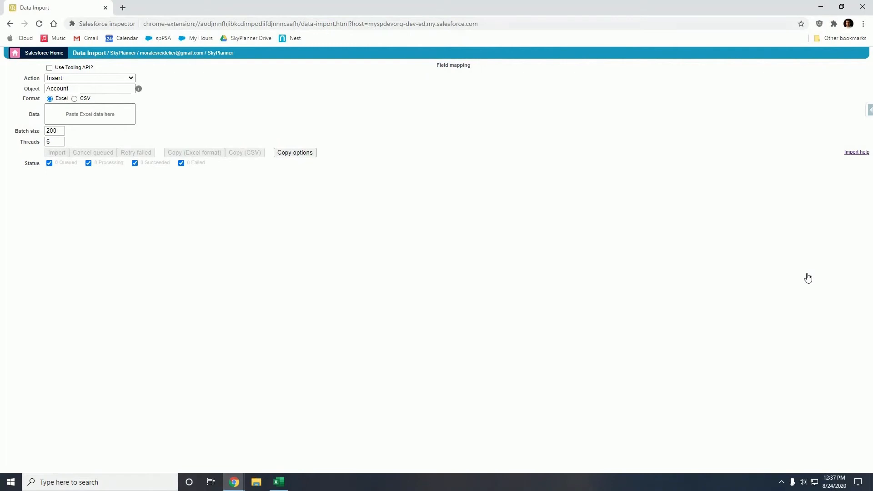
left_click(89, 78)
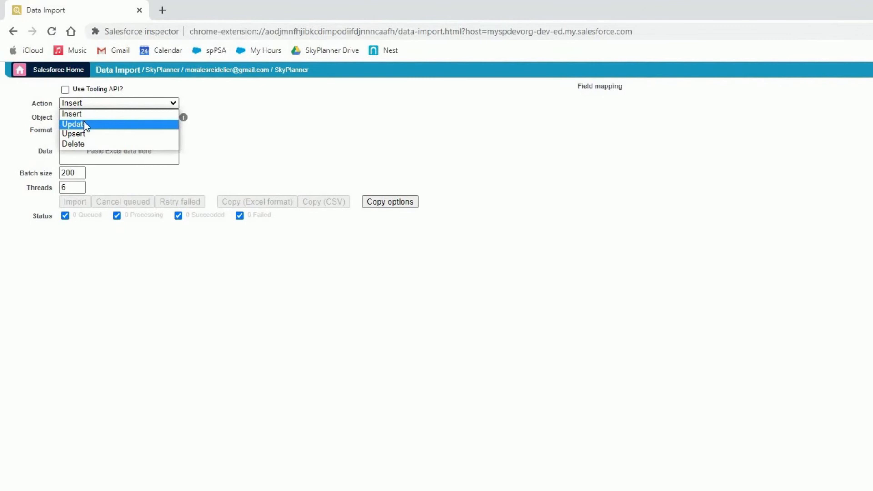
left_click(73, 124)
type("op")
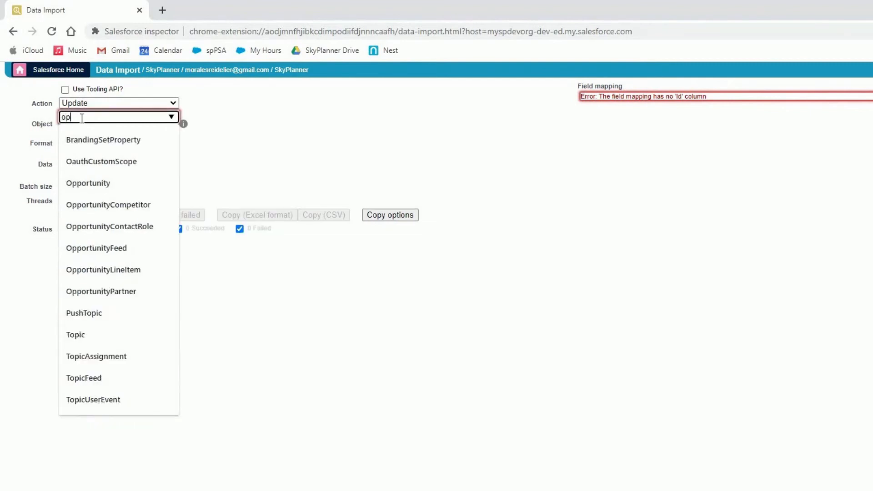
left_click(88, 183)
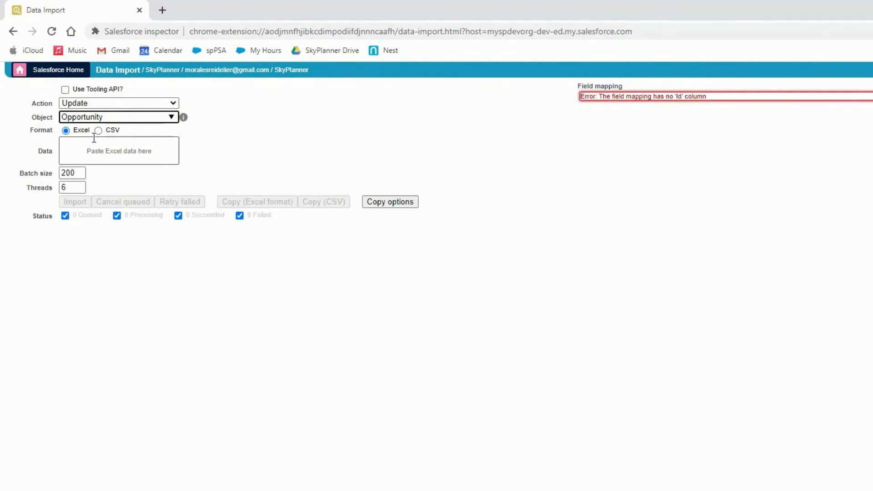
key("ctrl+v")
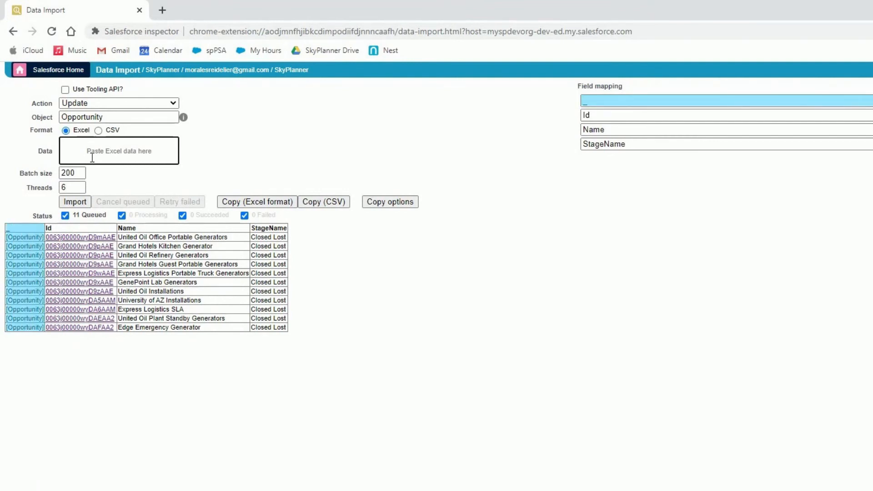
- Run the import and confirm, so all 11 opportunity records report Succeeded as Updated
left_click(587, 115)
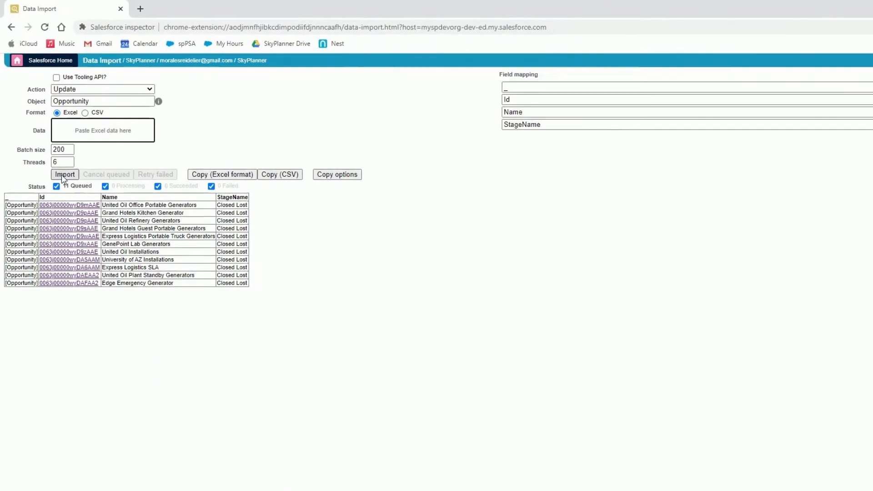
left_click(65, 174)
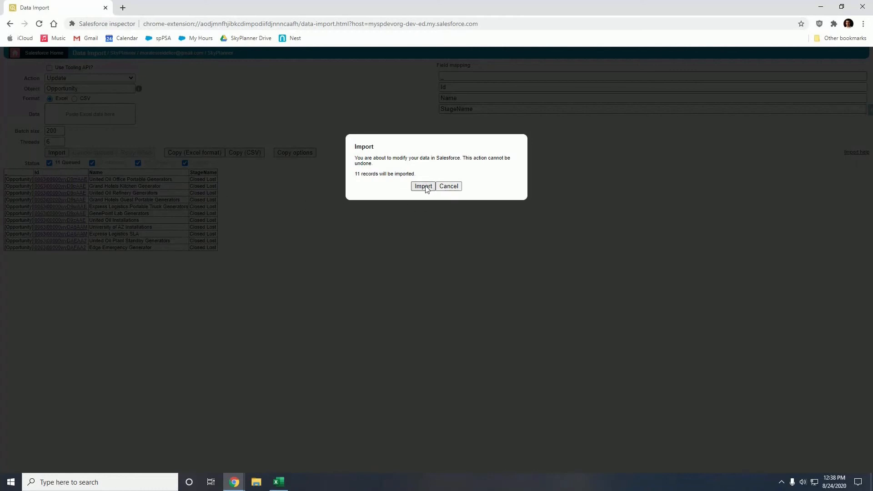
left_click(423, 186)
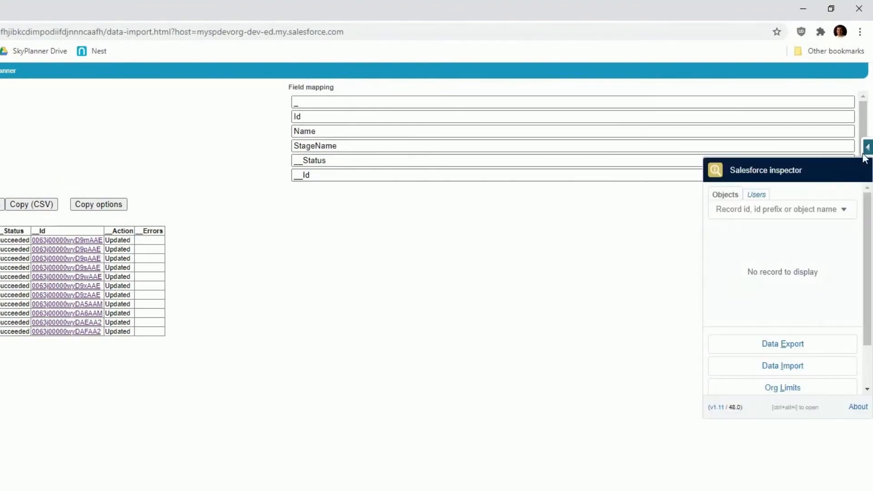
- Rerun the Data Export query to verify all 11 opportunities show Closed Lost
left_click(782, 343)
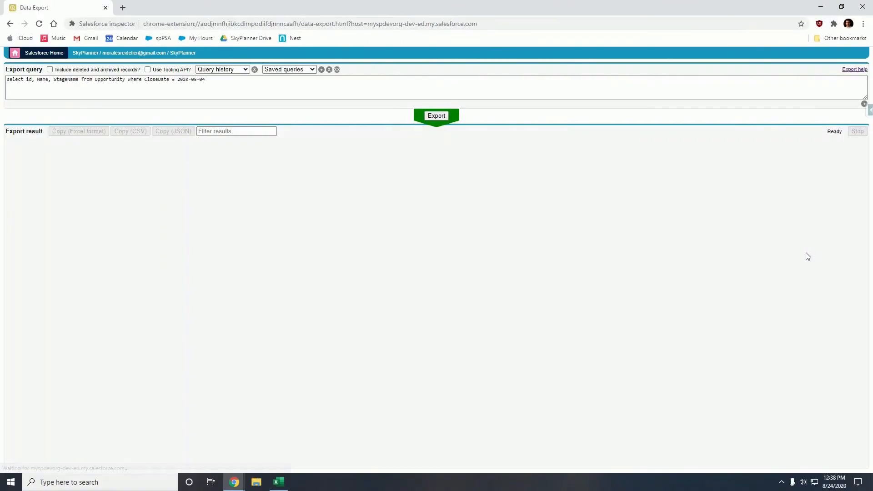
mouse_move(798, 256)
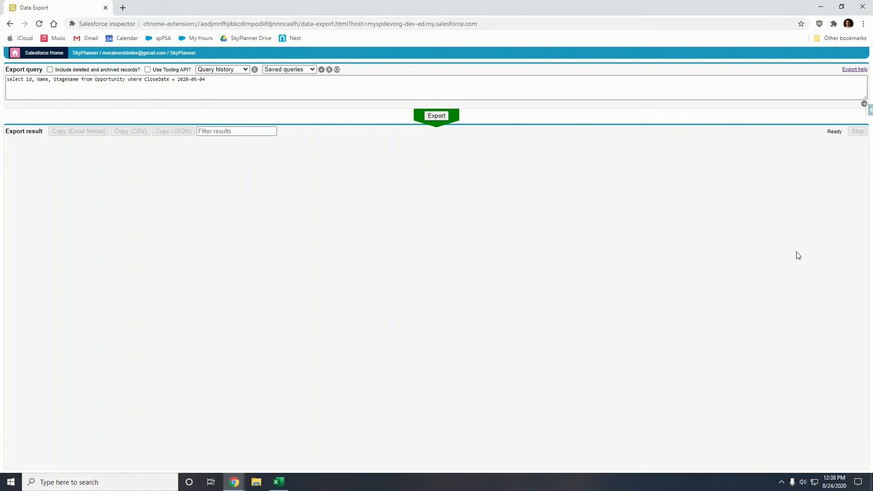
mouse_move(598, 235)
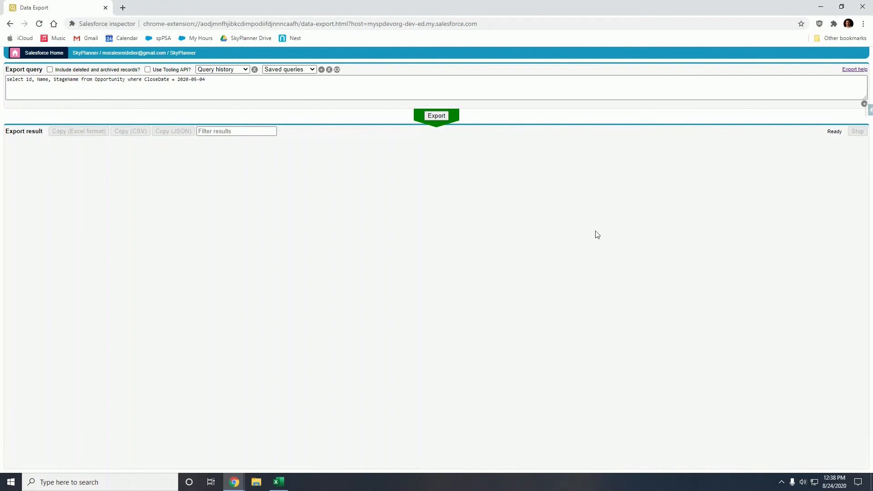
left_click(437, 116)
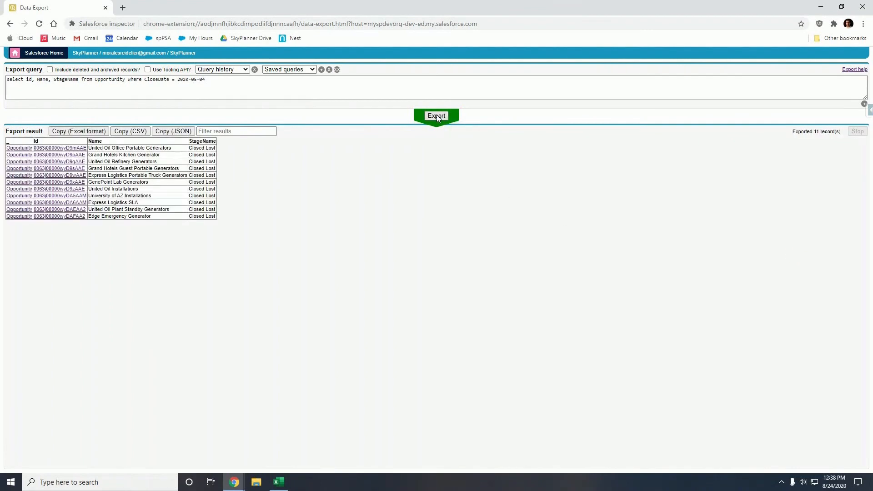
mouse_move(423, 164)
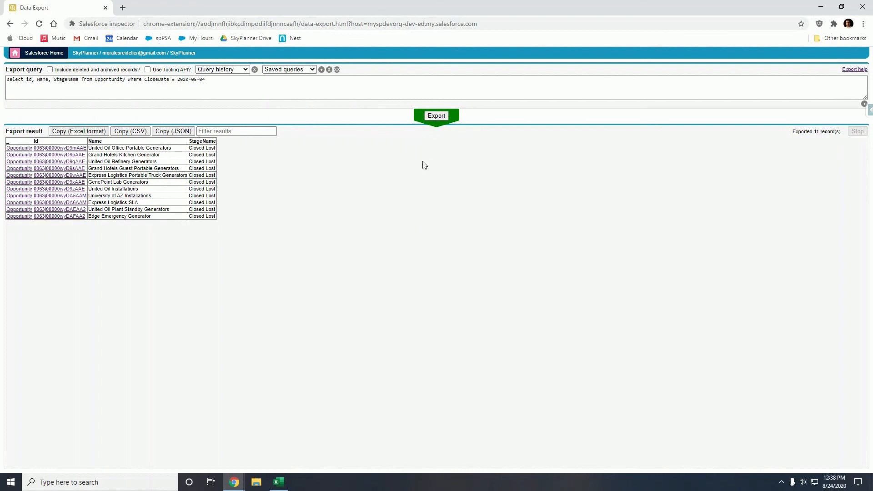